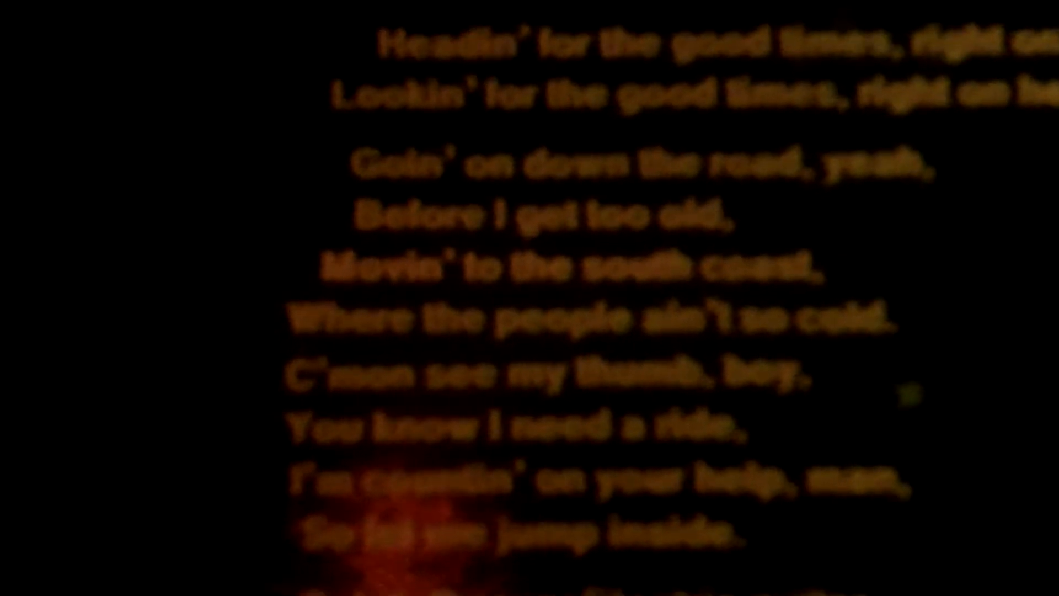
scroll(down, 3)
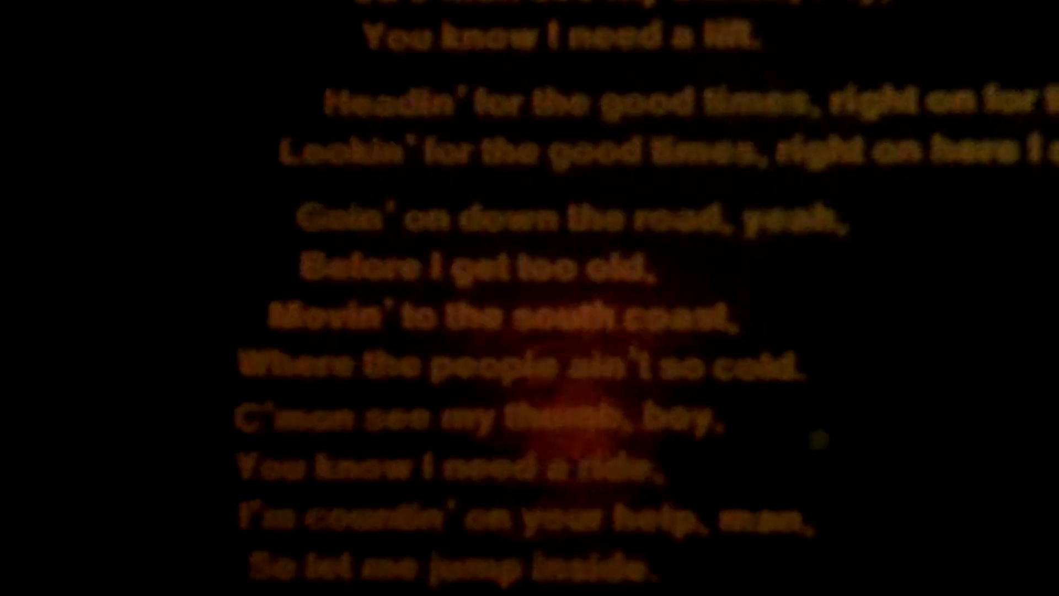
scroll(down, 3)
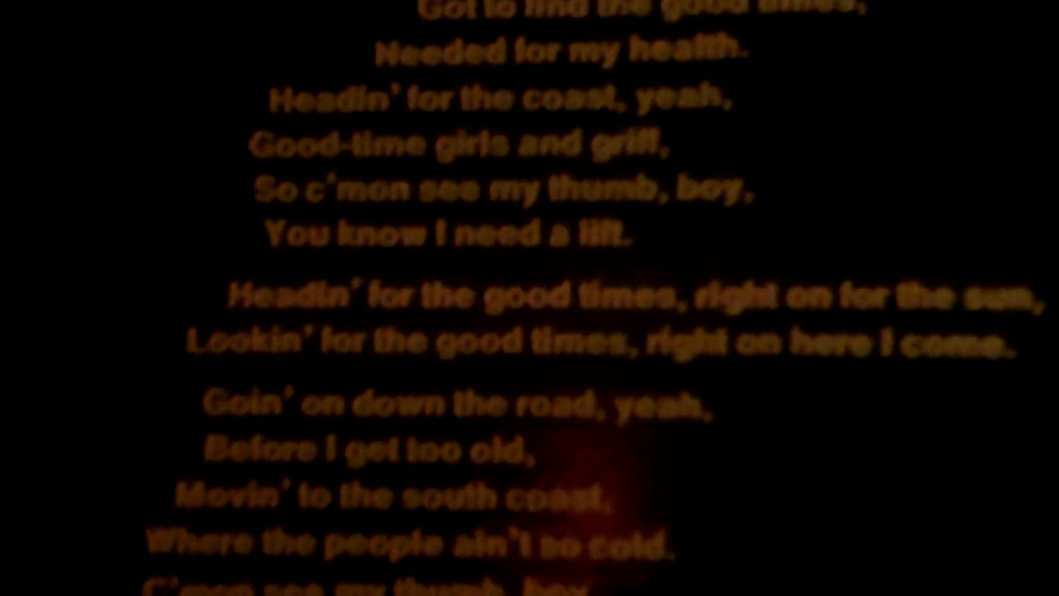
scroll(down, 3)
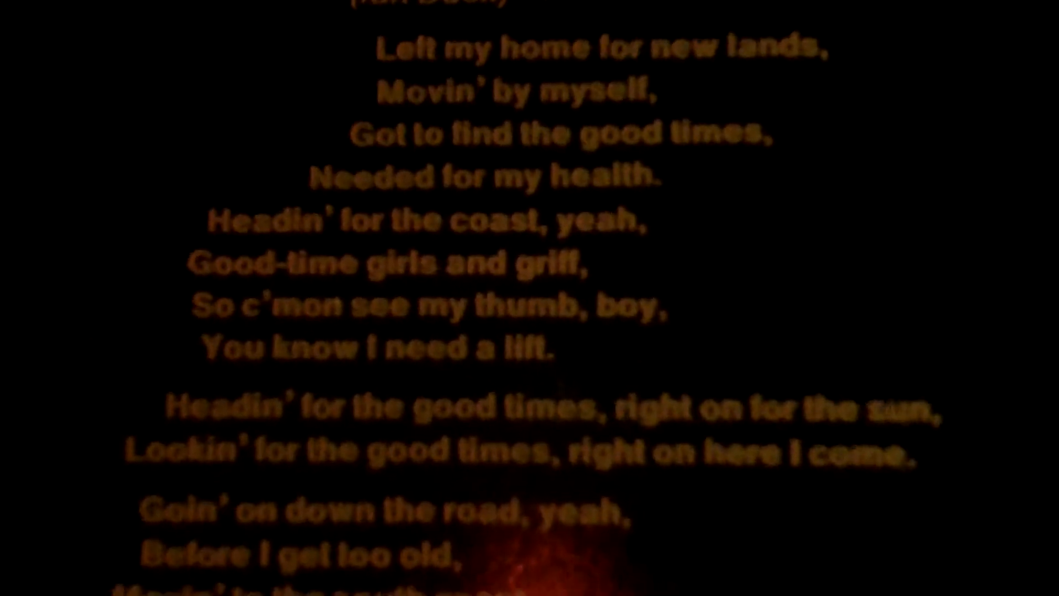
scroll(down, 3)
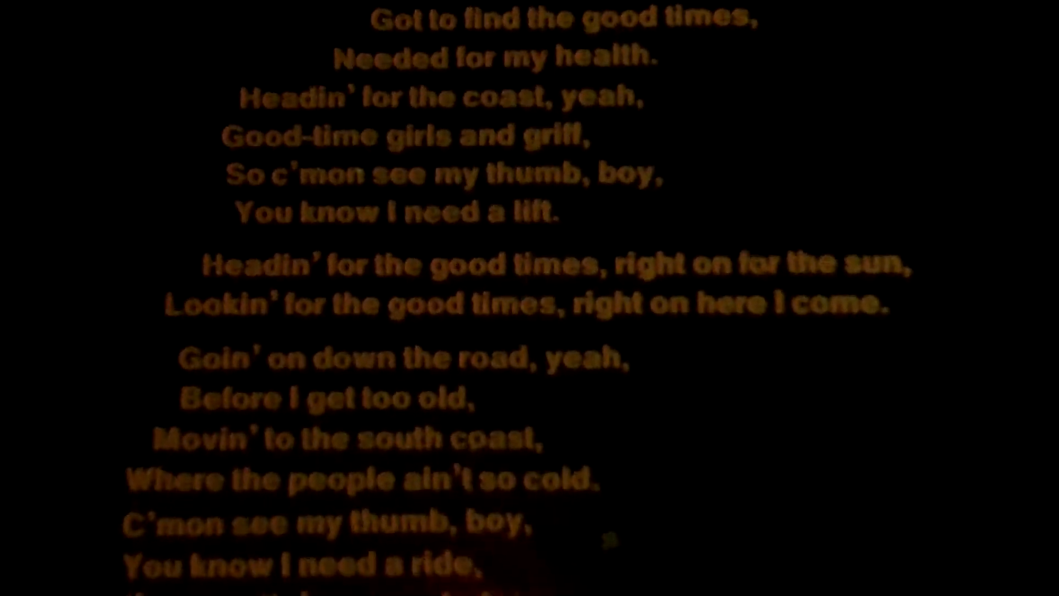
scroll(down, 3)
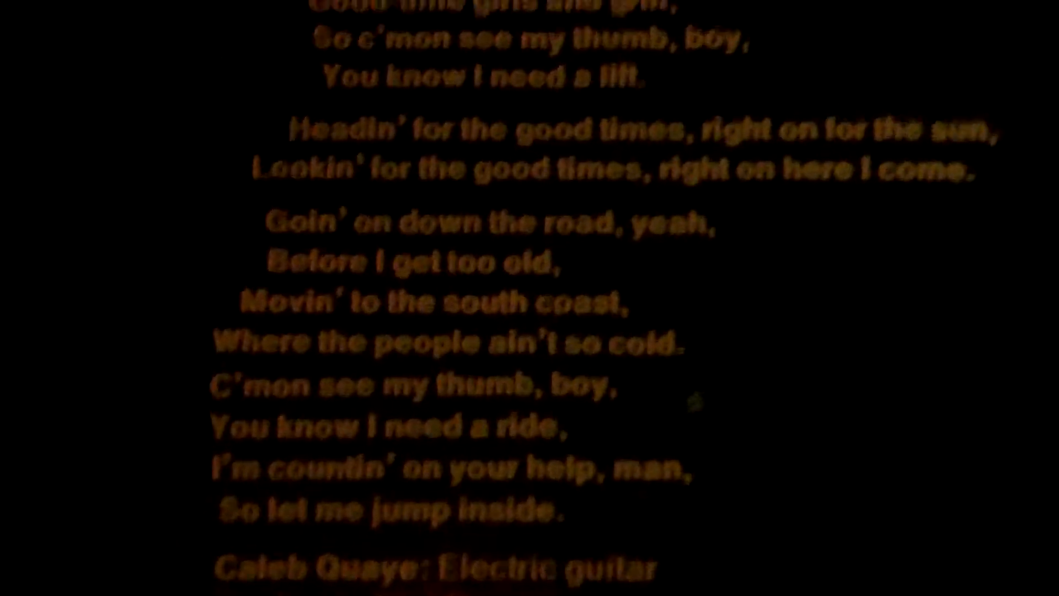